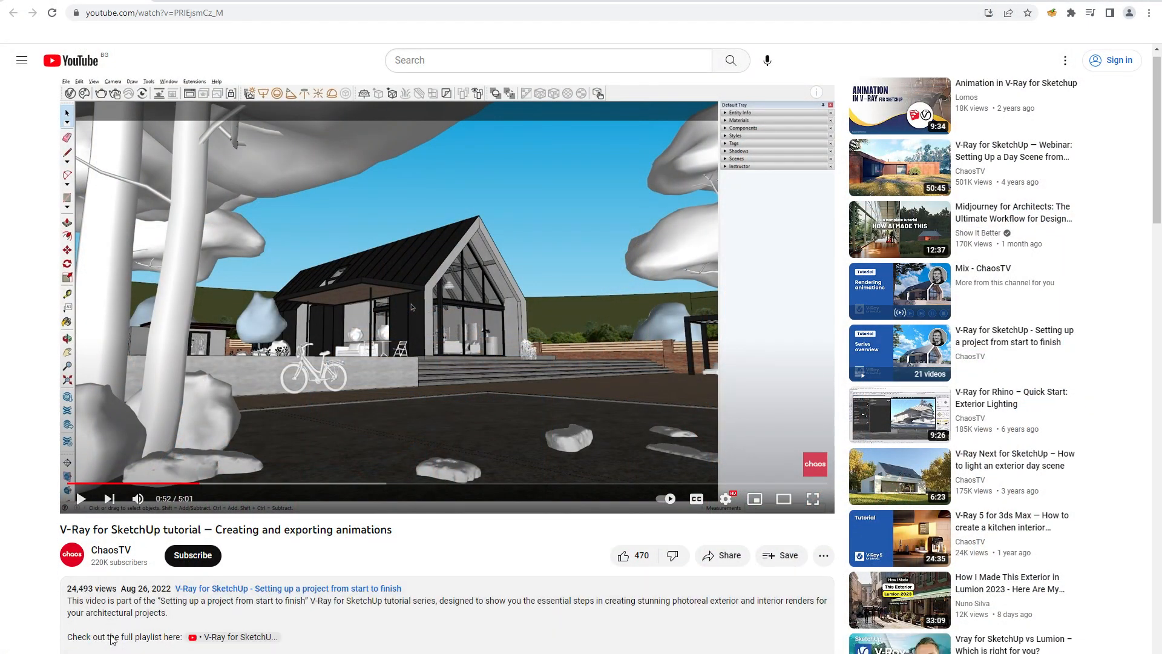
Step: Zoom the camera in close on the two butterfly chairs, table and lamp
{"action": "scroll", "scroll_direction": "down", "scroll_amount": 3}
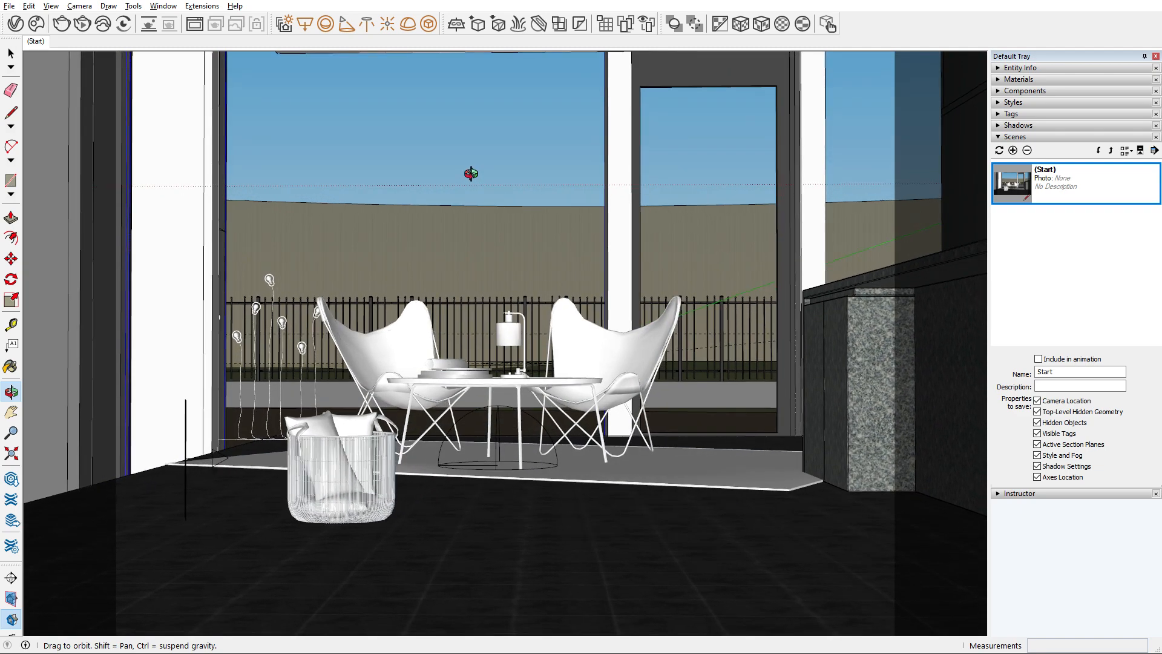
{"action": "mouse_move", "coordinate": [474, 181]}
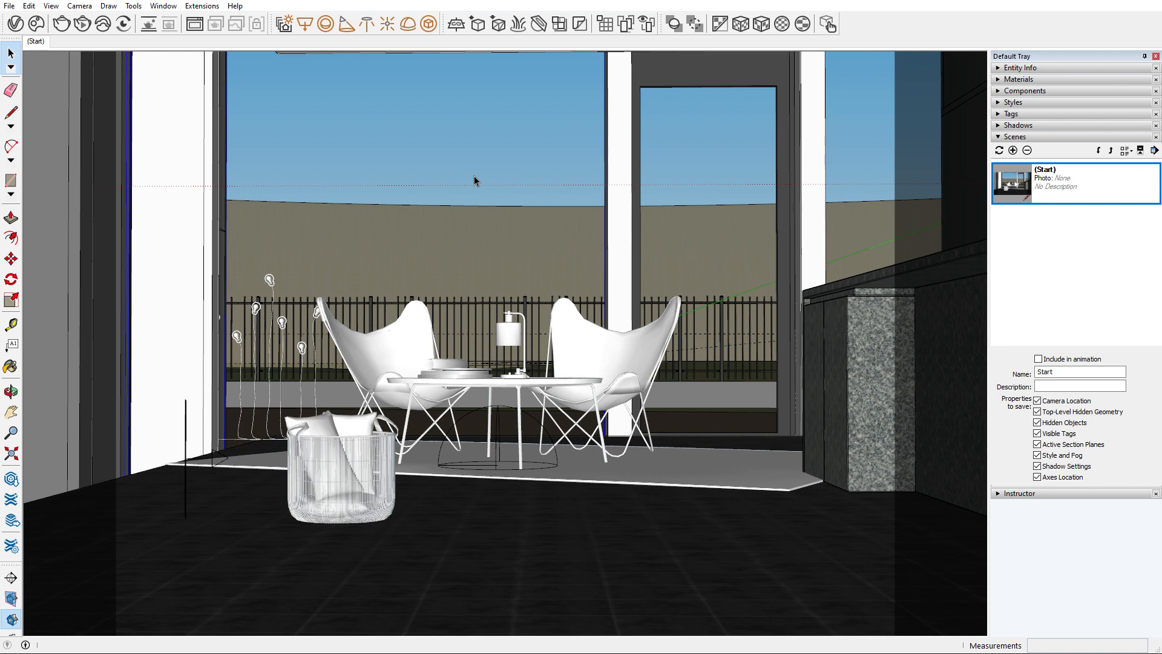
{"action": "left_click", "coordinate": [10, 432]}
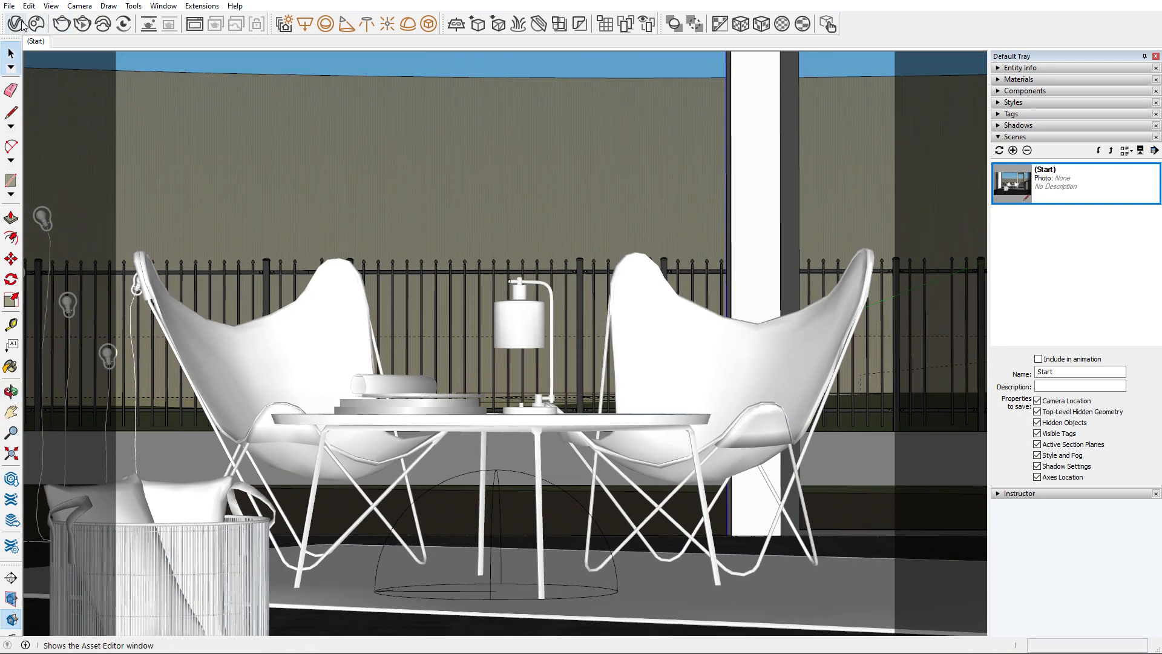
Step: Open V-Ray render settings and toggle the Safe Frame guide off and back on
{"action": "left_click", "coordinate": [36, 23]}
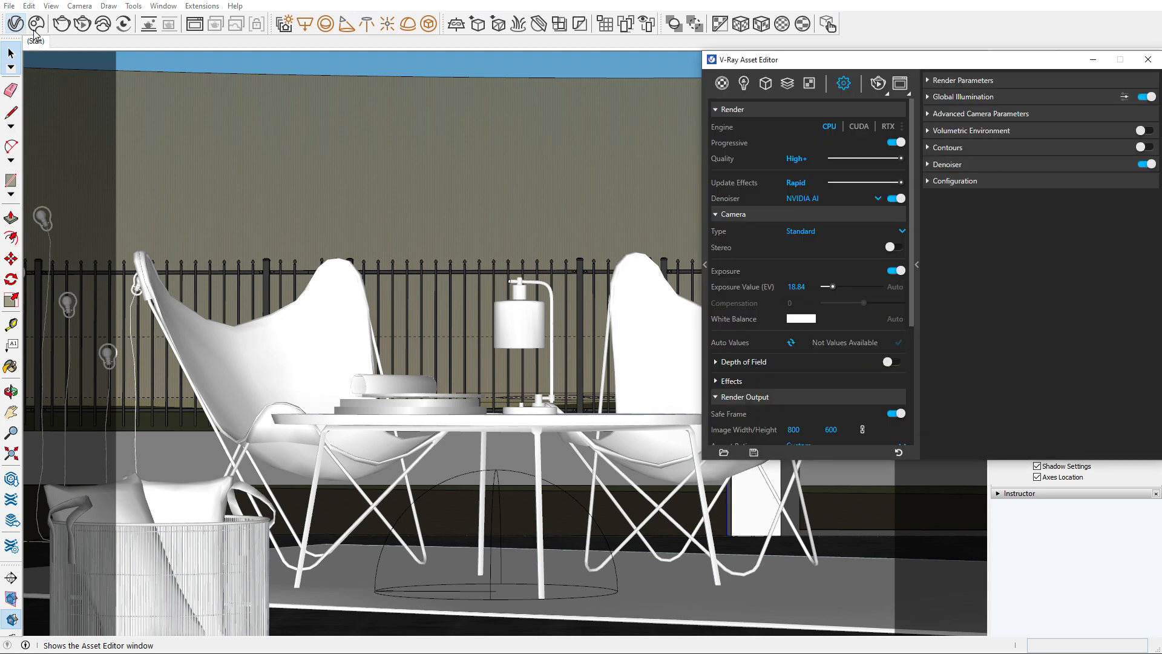
{"action": "scroll", "scroll_direction": "down", "scroll_amount": 3}
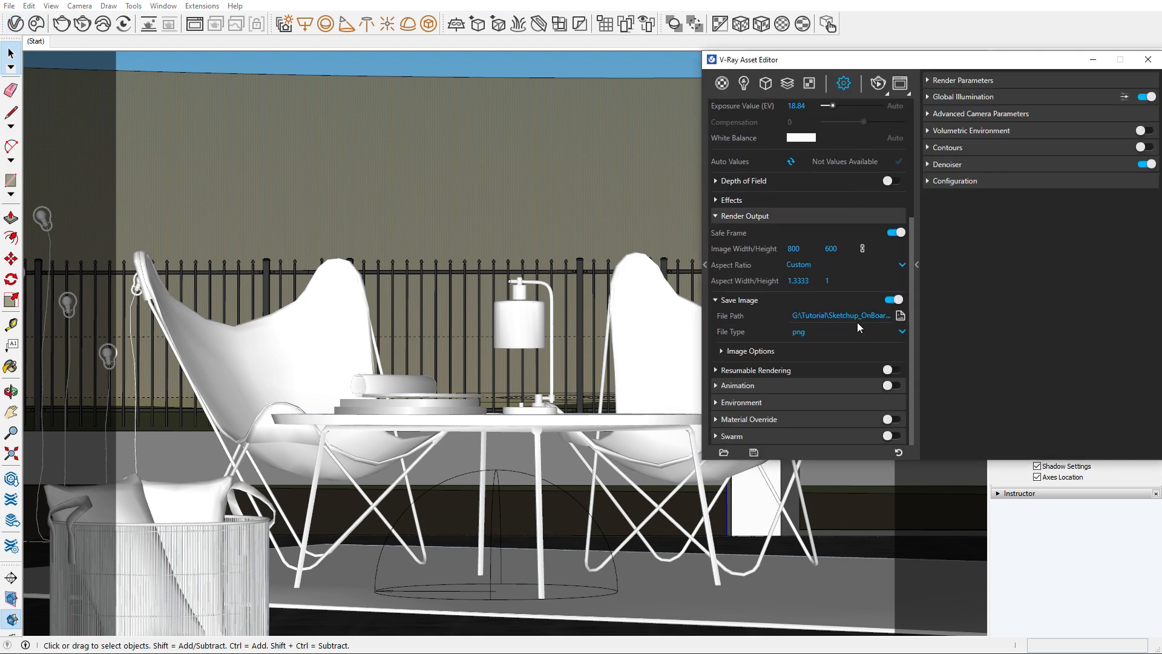
{"action": "left_click", "coordinate": [895, 232]}
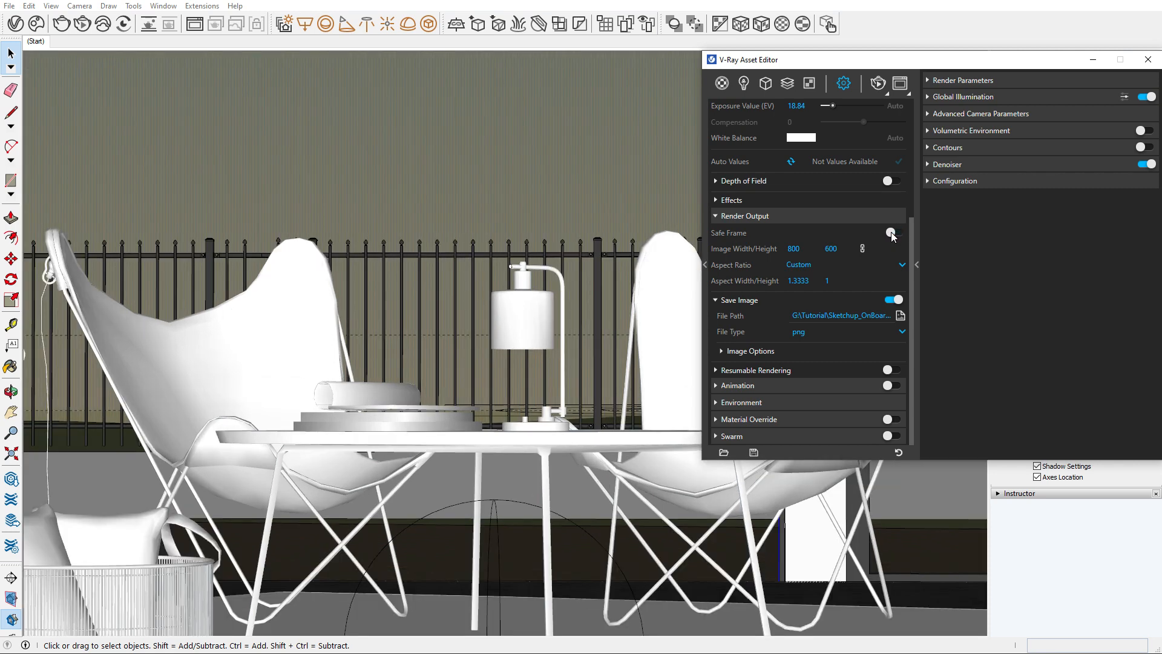
{"action": "left_click", "coordinate": [896, 233]}
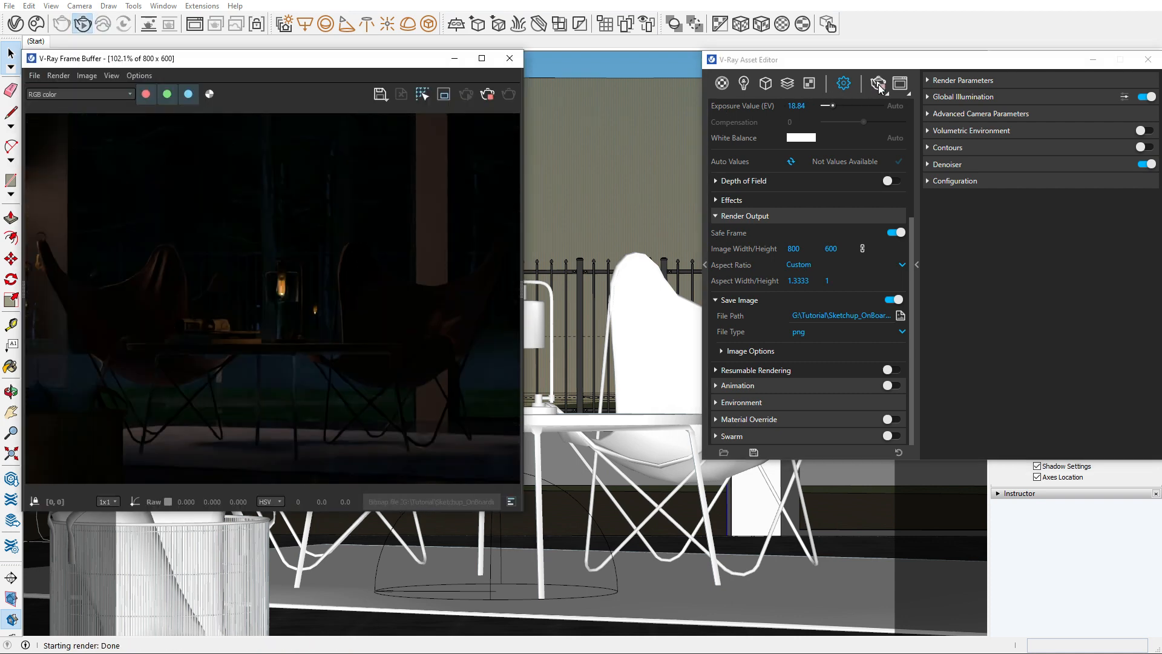
{"action": "mouse_move", "coordinate": [875, 143]}
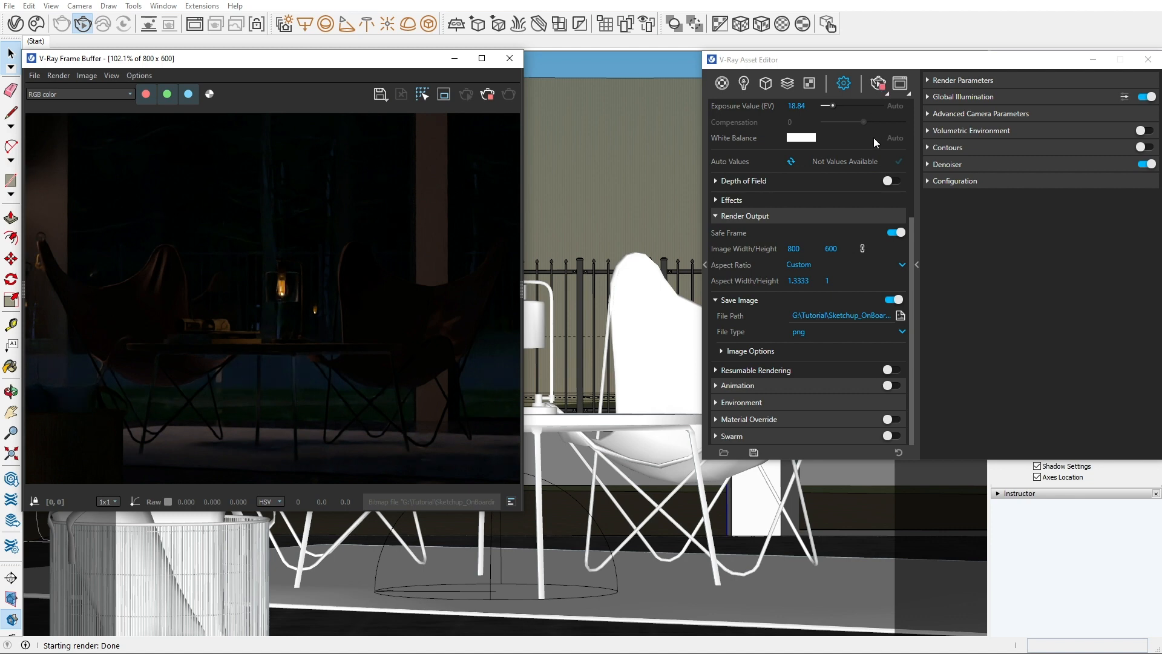
Step: Set exposure value to 13.76 EV and start choosing a warm white balance colour
{"action": "scroll", "scroll_direction": "up", "scroll_amount": 3}
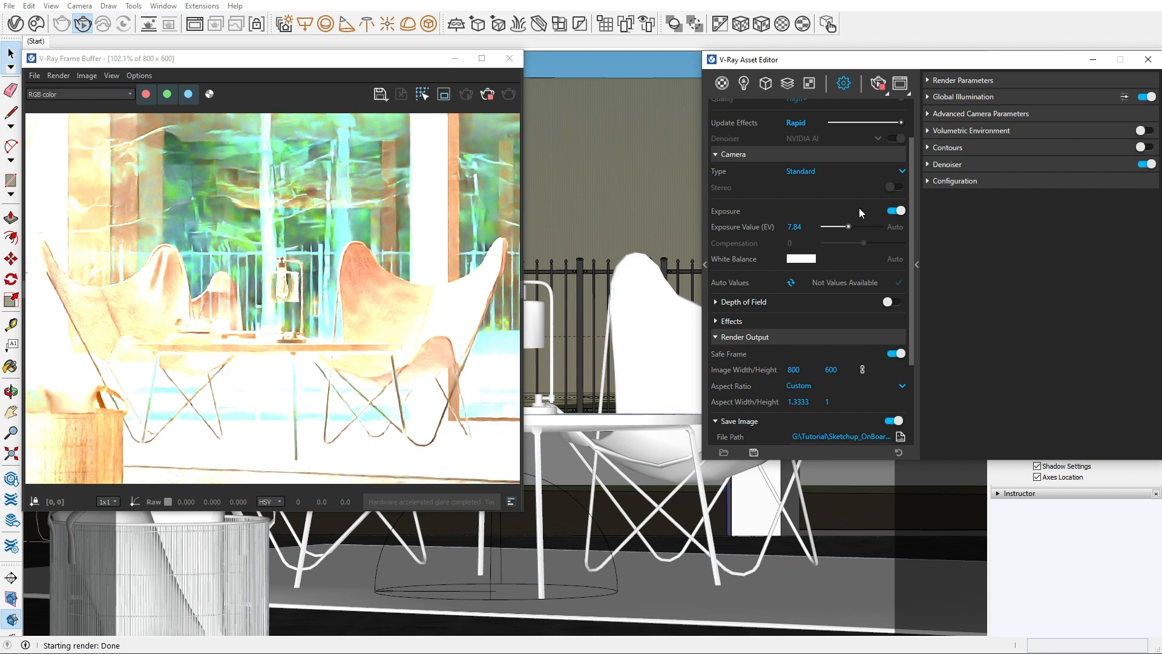
{"action": "left_click", "coordinate": [980, 113]}
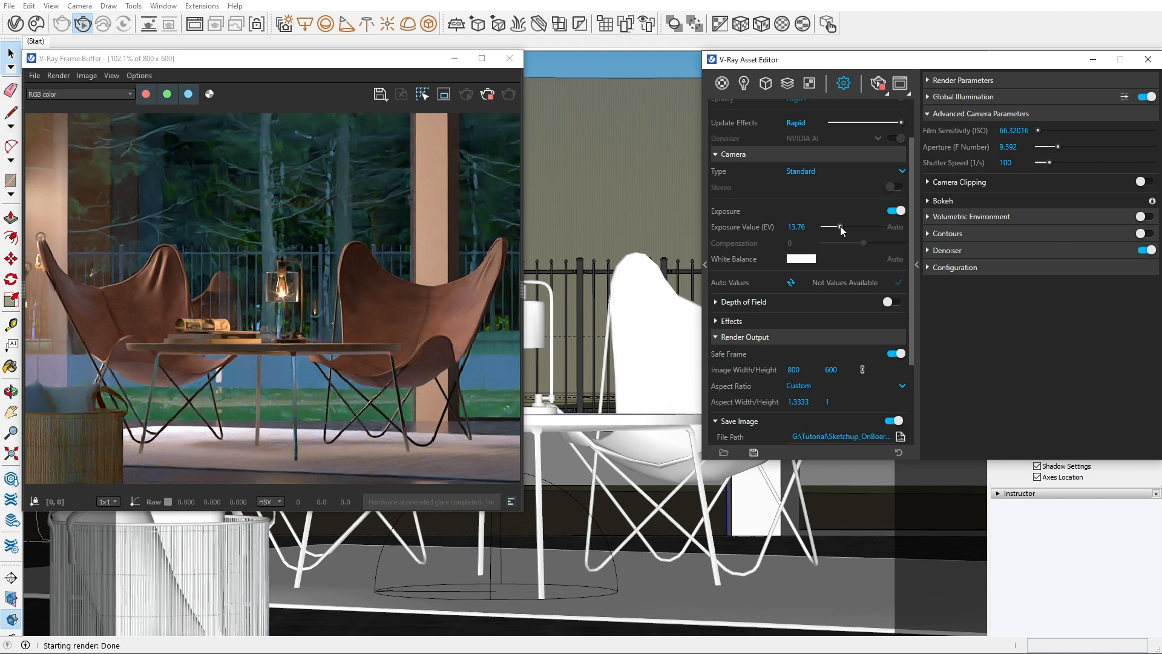
{"action": "left_click", "coordinate": [800, 259]}
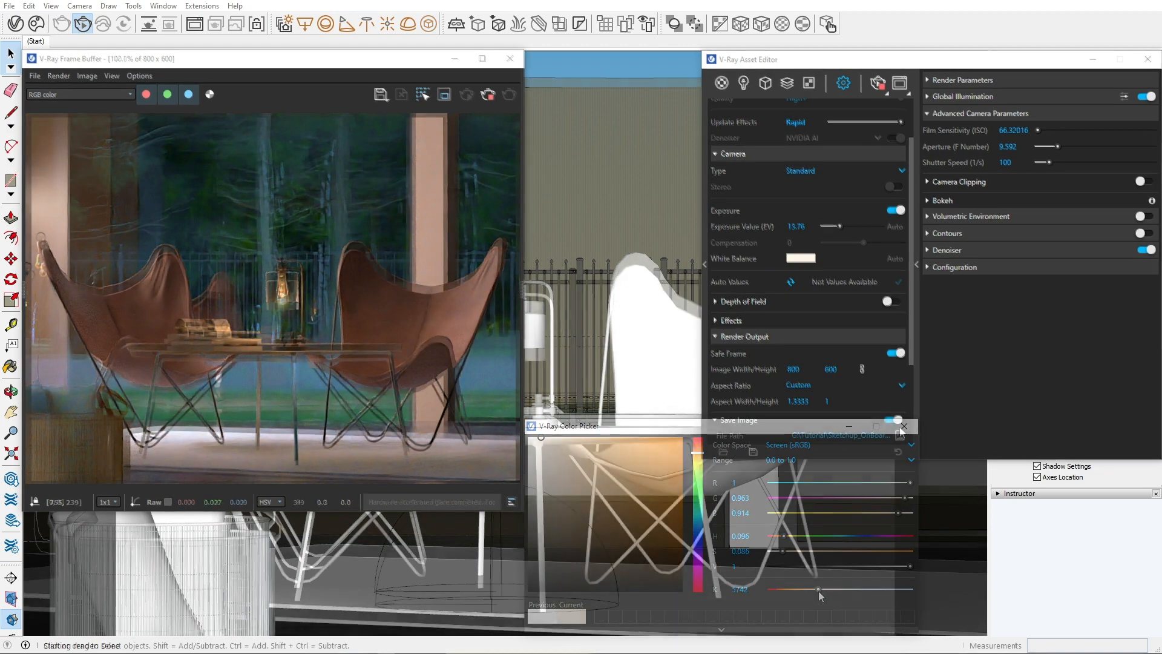
Step: Keep the warm white balance, enable depth of field, and focus on the lamp table
{"action": "left_click", "coordinate": [905, 426]}
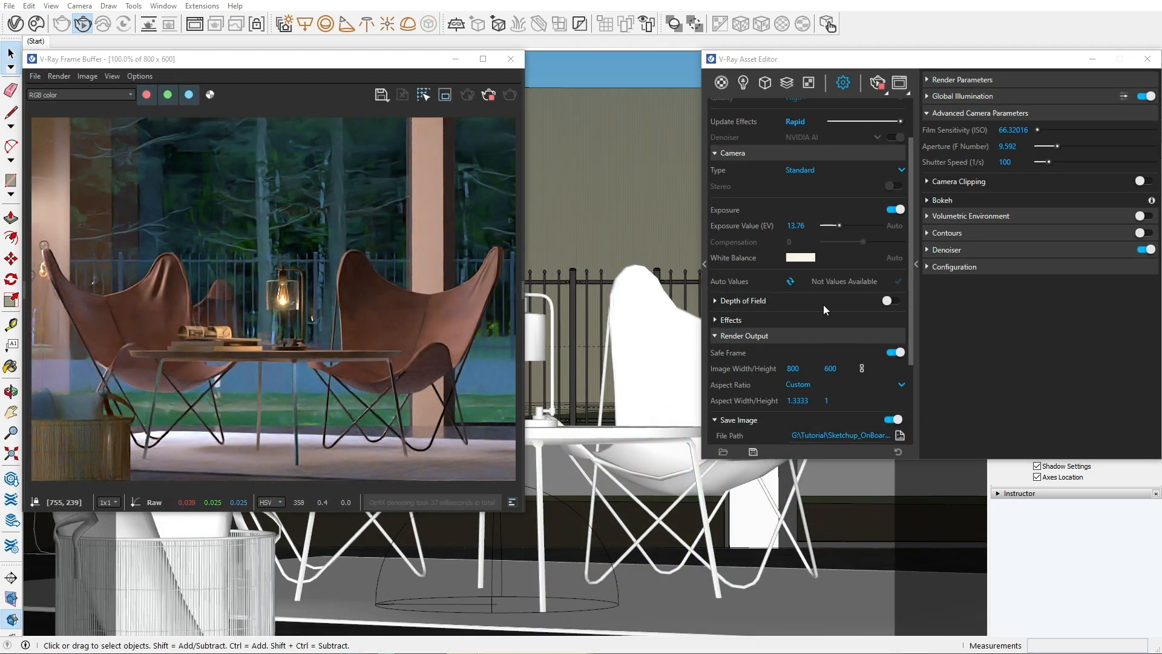
{"action": "left_click", "coordinate": [894, 301]}
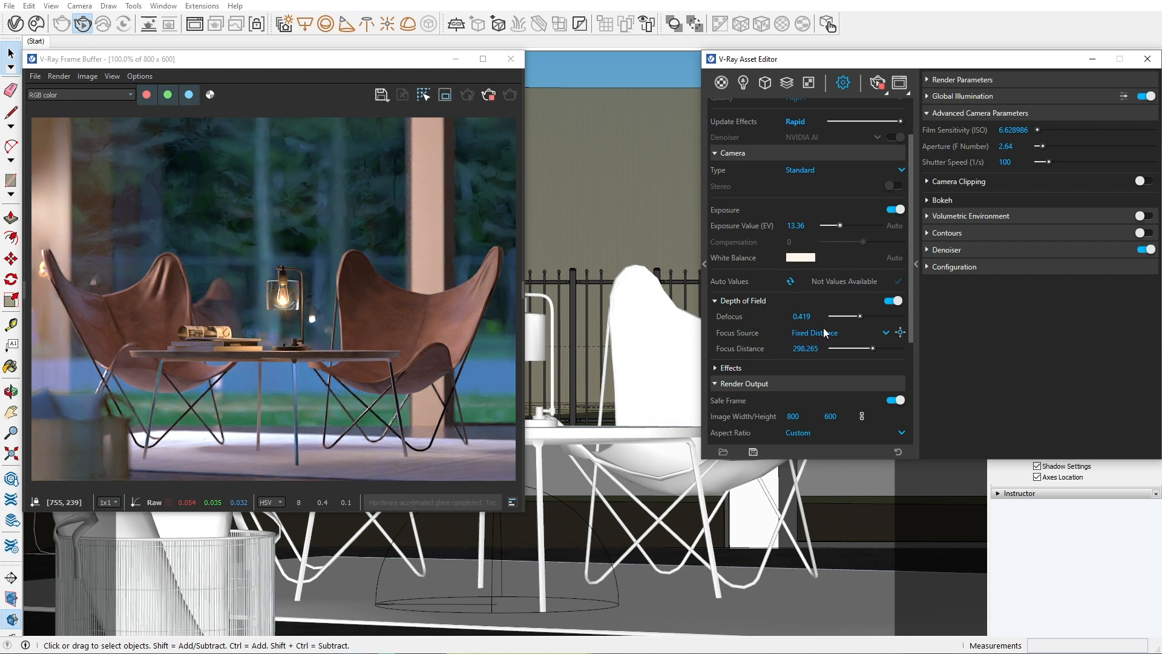
{"action": "left_click", "coordinate": [902, 333]}
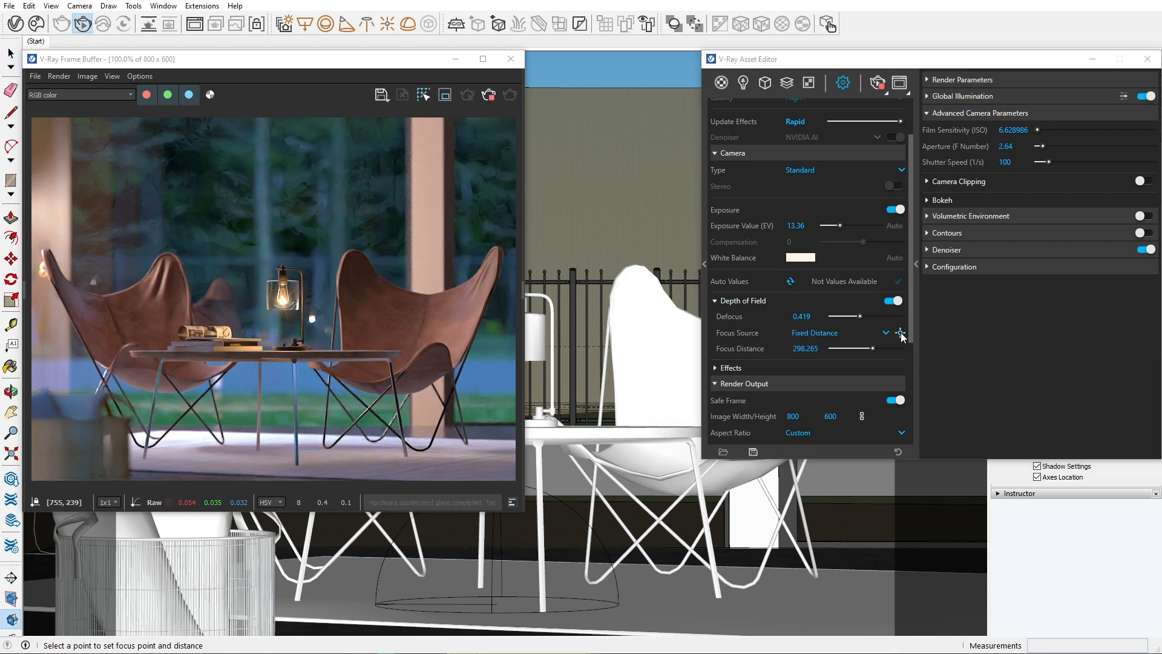
{"action": "left_click", "coordinate": [902, 332]}
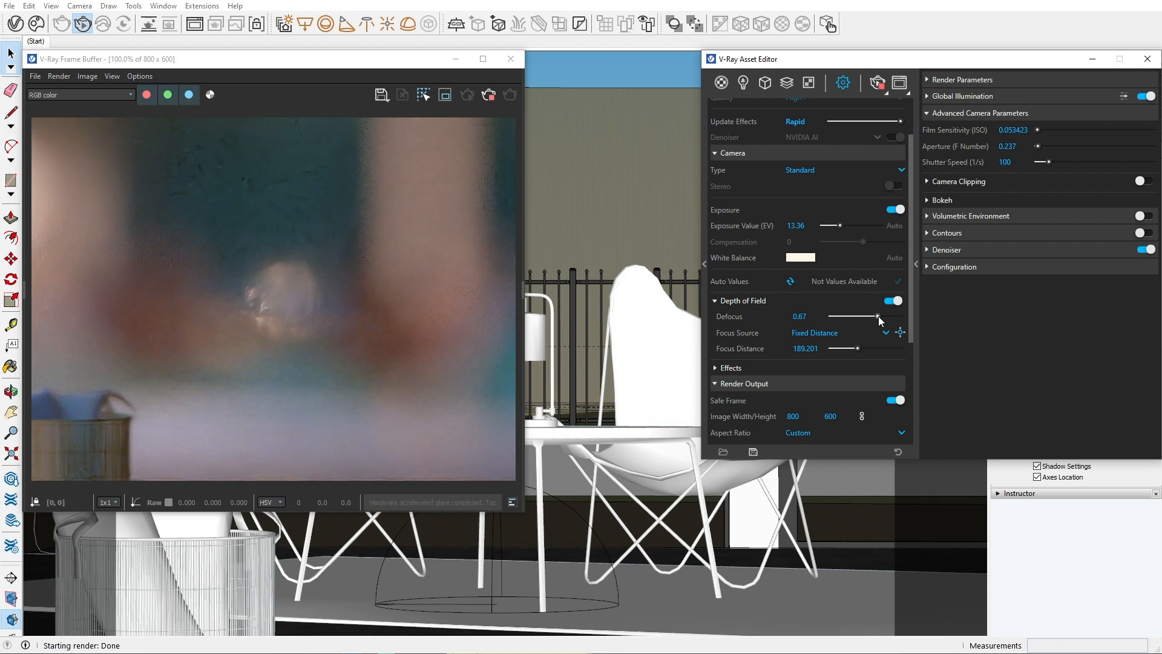
{"action": "left_click", "coordinate": [902, 333]}
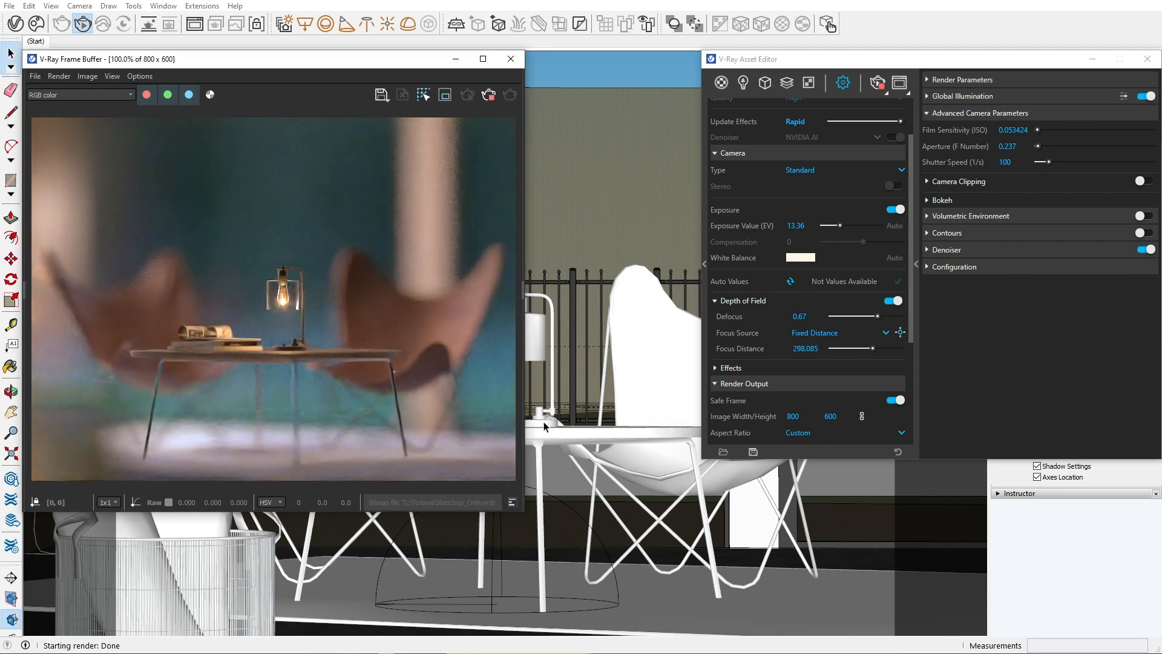
{"action": "mouse_move", "coordinate": [860, 320]}
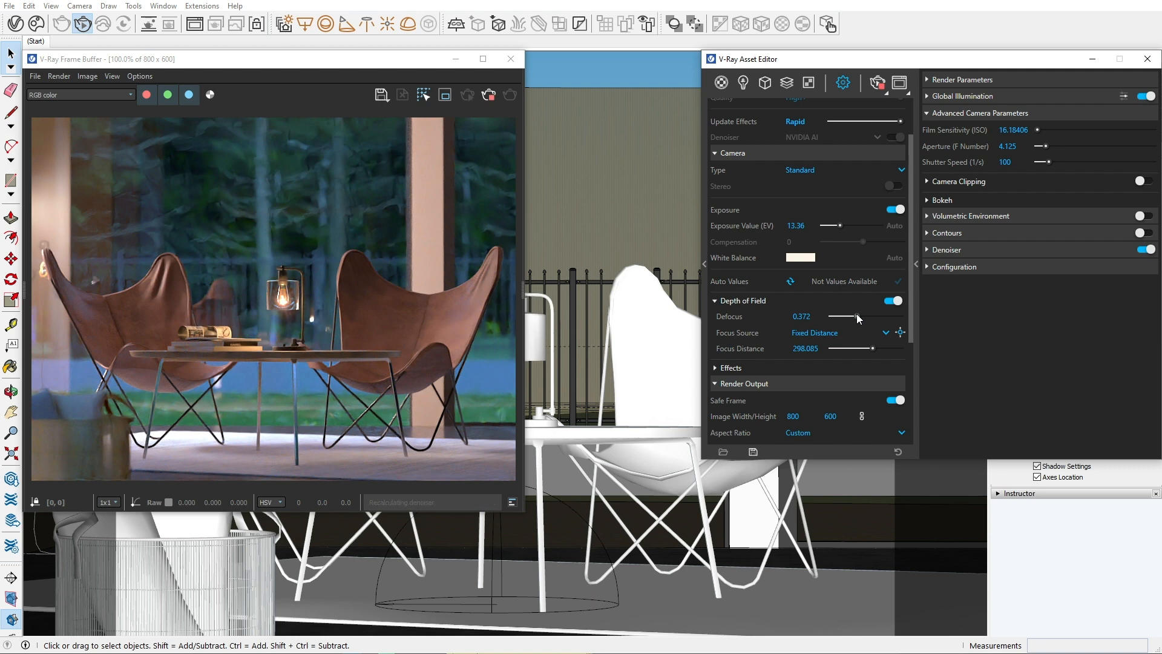
Step: Enter 8.5 as the camera's Vignetting amount
{"action": "left_click", "coordinate": [730, 367]}
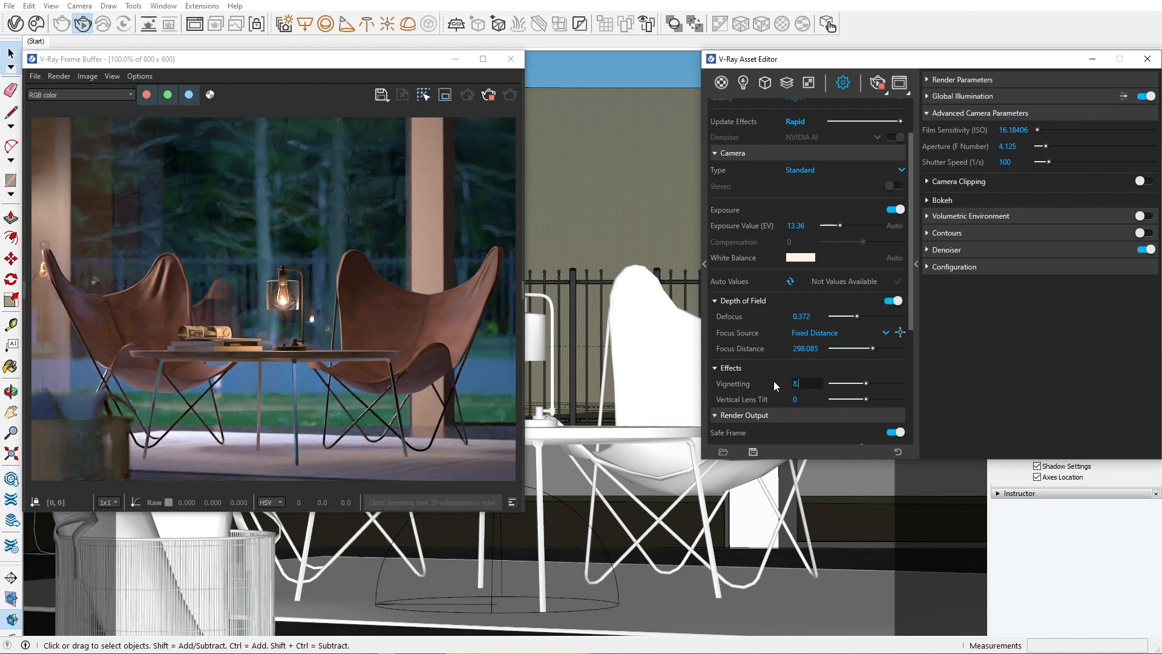
{"action": "type", "text": "8.5"}
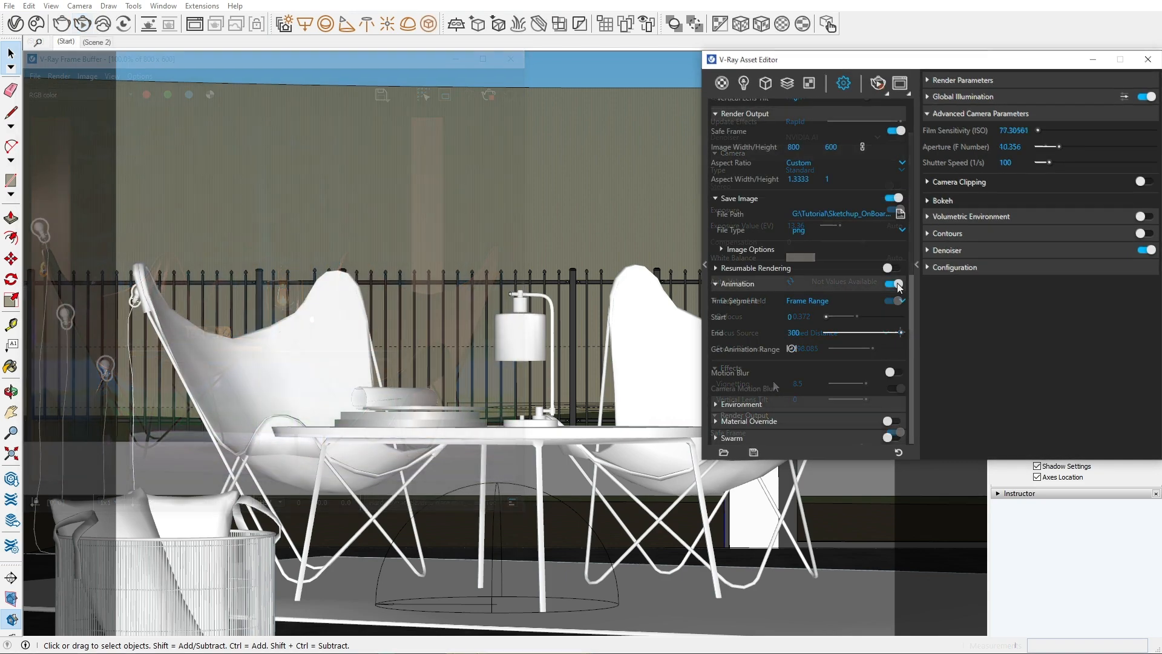
Step: Enable animation rendering, preview the camera move between scenes, and set the frame save path
{"action": "left_click", "coordinate": [511, 59]}
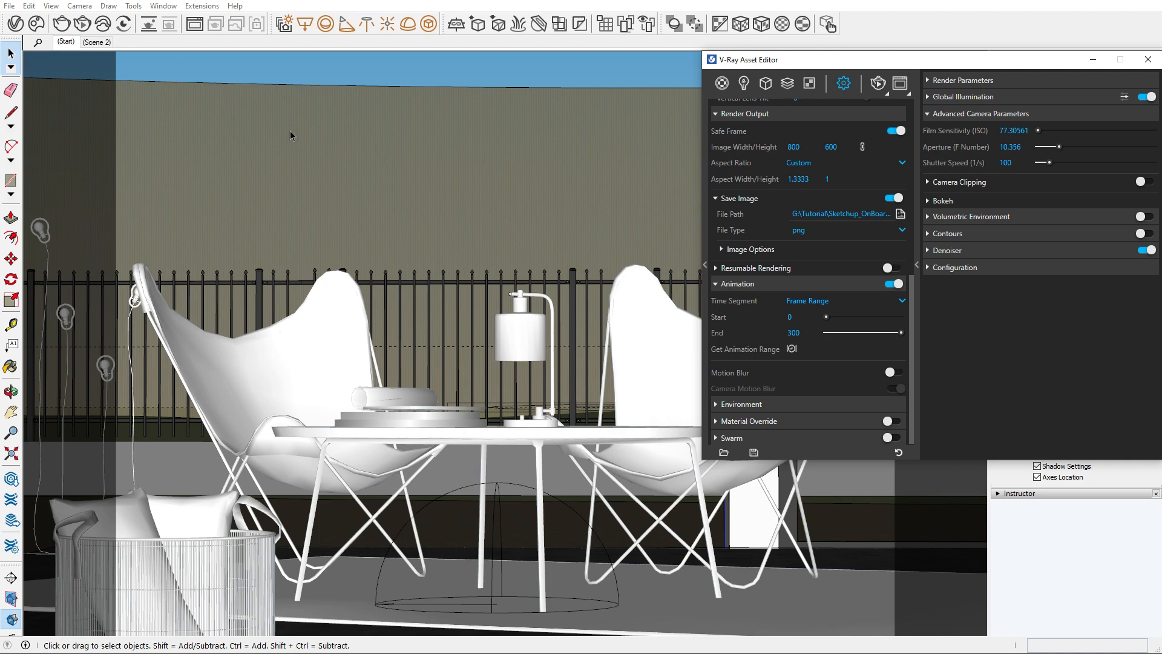
{"action": "left_click", "coordinate": [97, 42]}
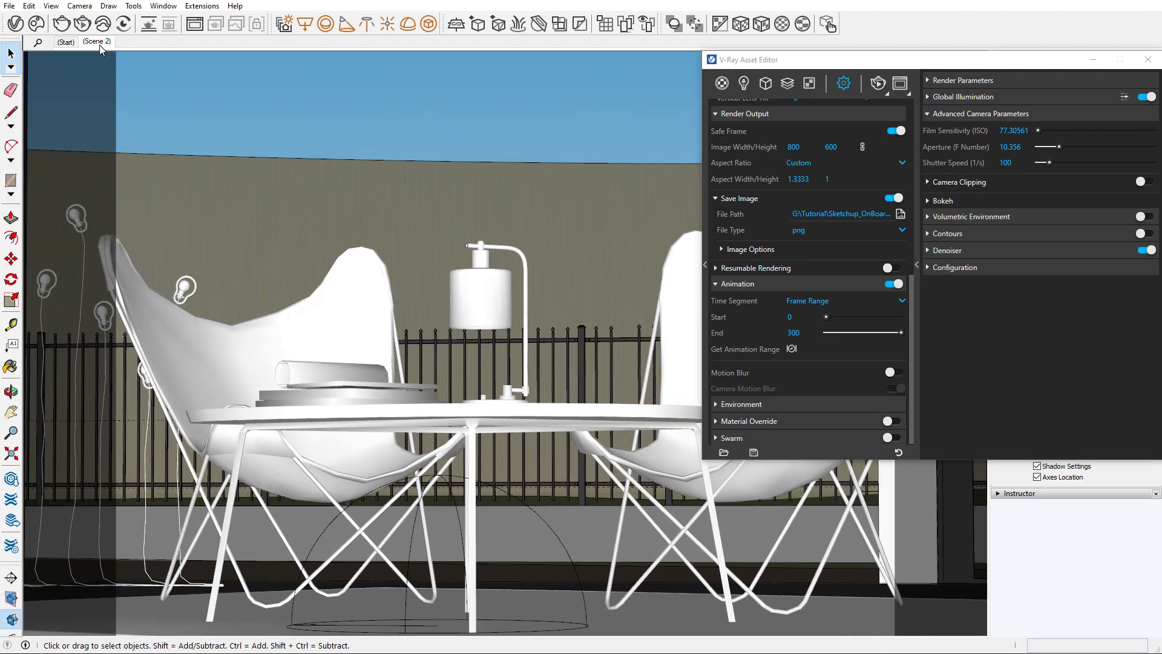
{"action": "left_click", "coordinate": [66, 43]}
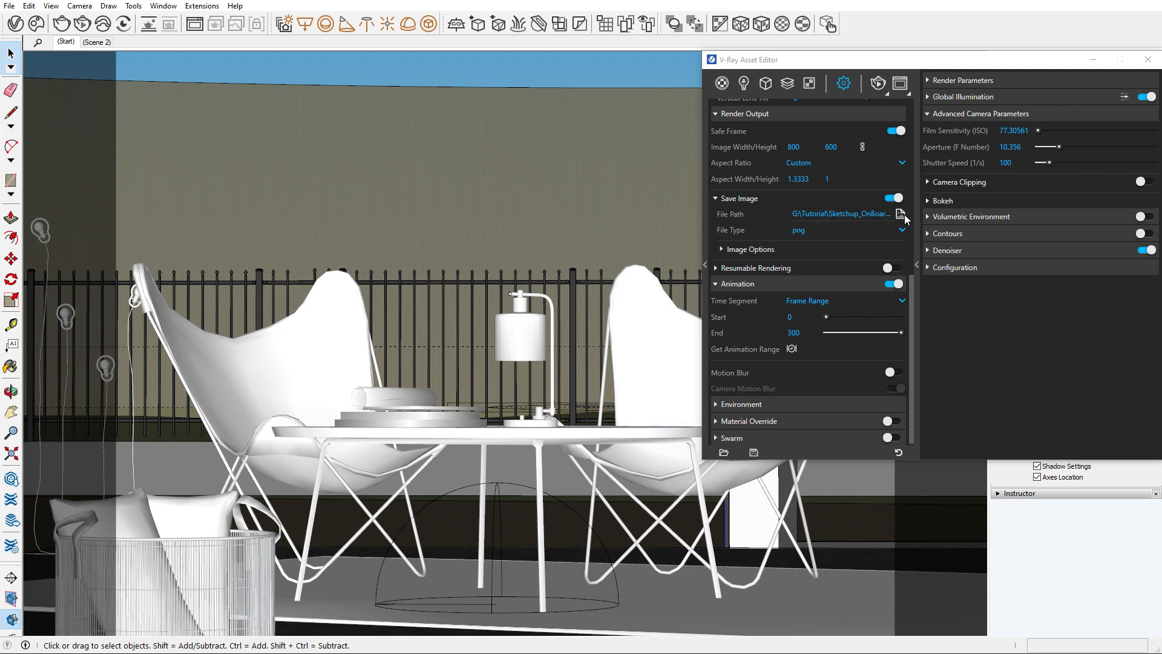
{"action": "mouse_move", "coordinate": [901, 214]}
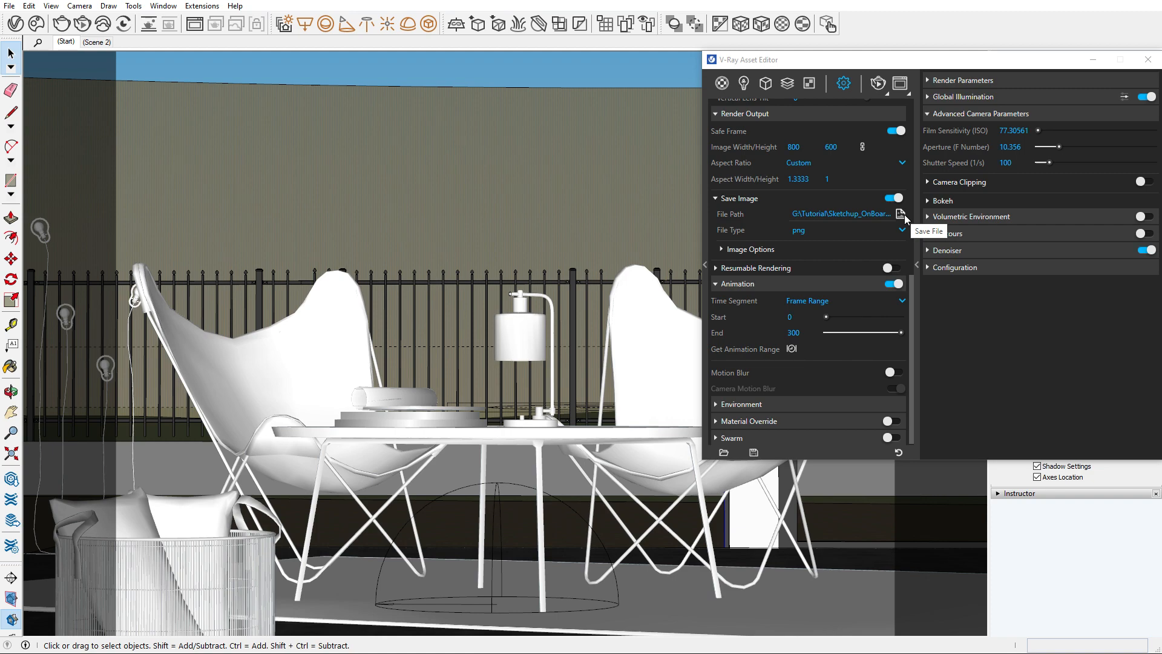
{"action": "left_click", "coordinate": [894, 370]}
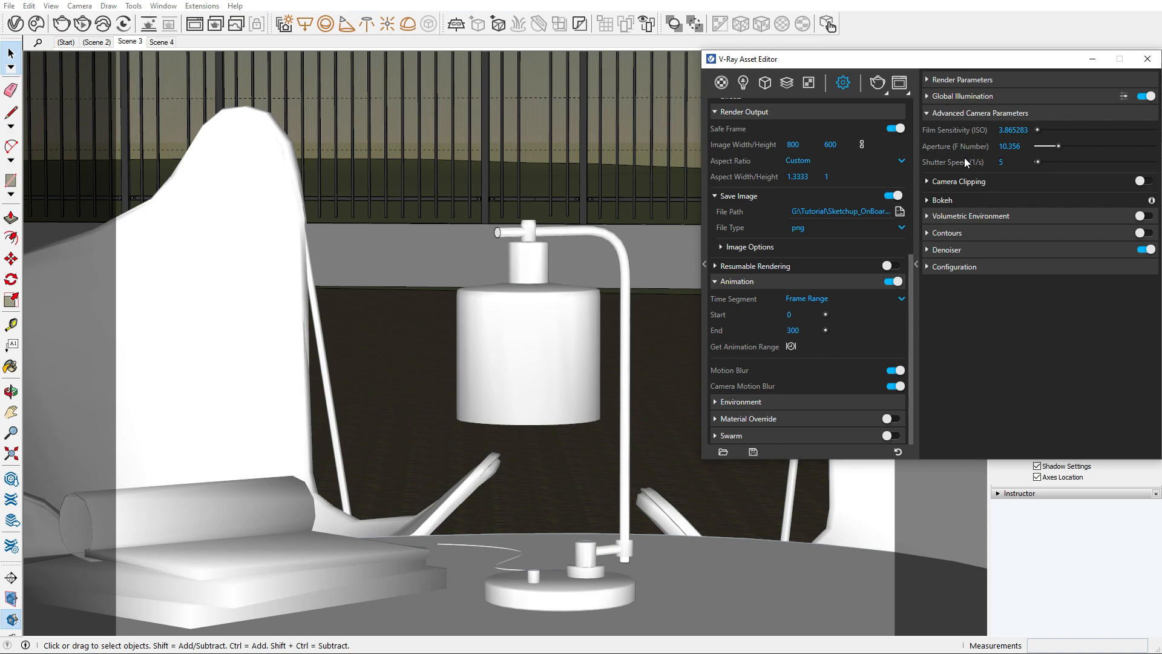
{"action": "mouse_move", "coordinate": [878, 83]}
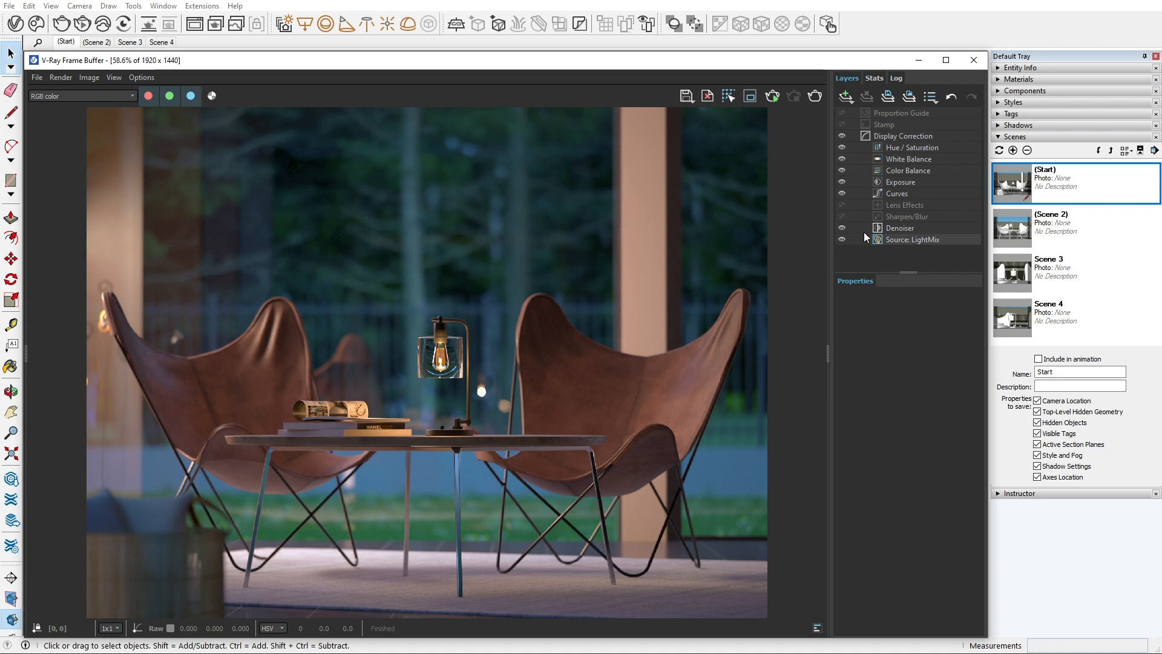
Step: Enable bloom and glare around the lamp and reveal the aperture blade settings
{"action": "left_click", "coordinate": [904, 205]}
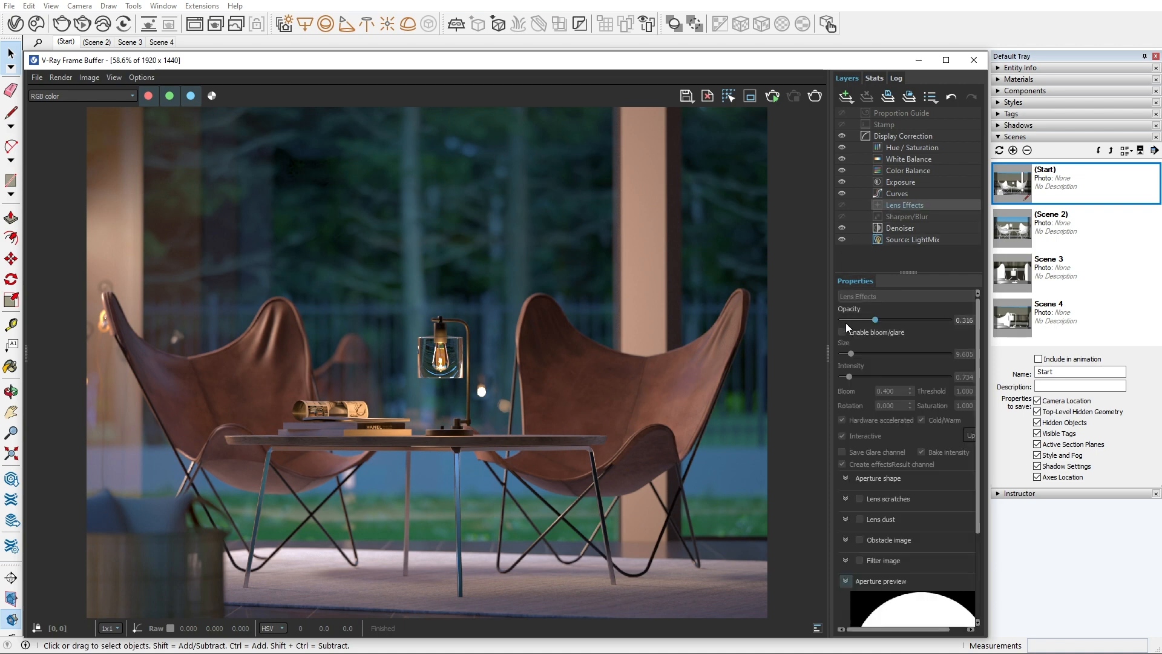
{"action": "left_click", "coordinate": [842, 332]}
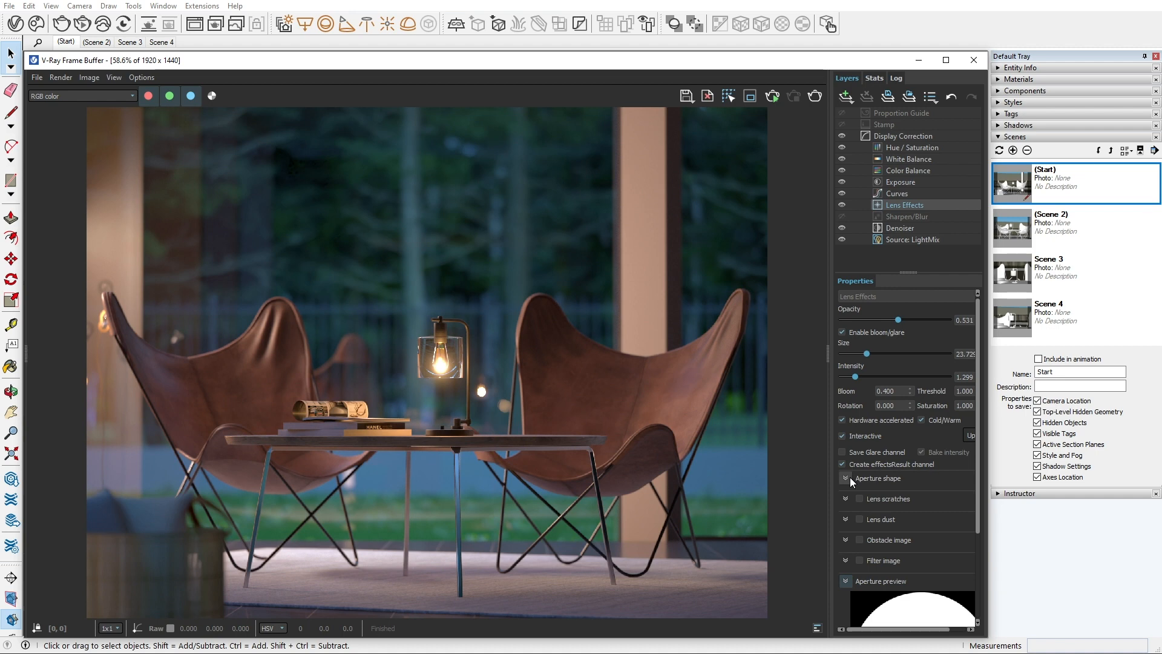
{"action": "left_click", "coordinate": [851, 492]}
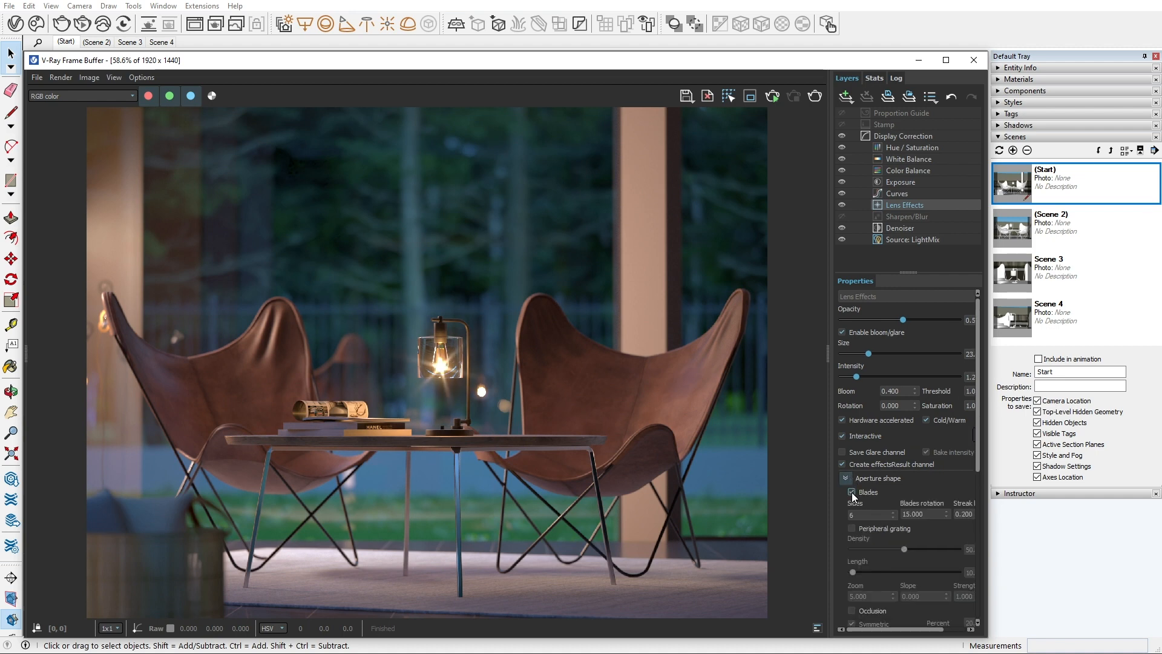
{"action": "scroll", "scroll_direction": "down", "scroll_amount": 3}
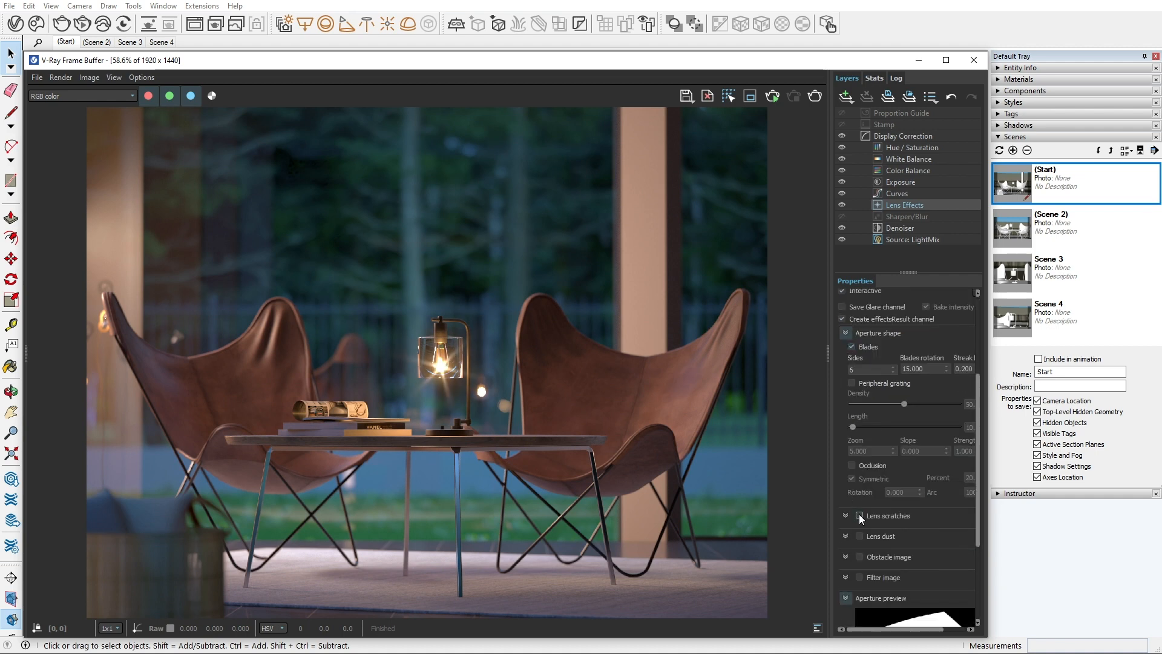
Step: Add lens scratches and square-pattern lens dust, selecting their density values
{"action": "left_click", "coordinate": [845, 515]}
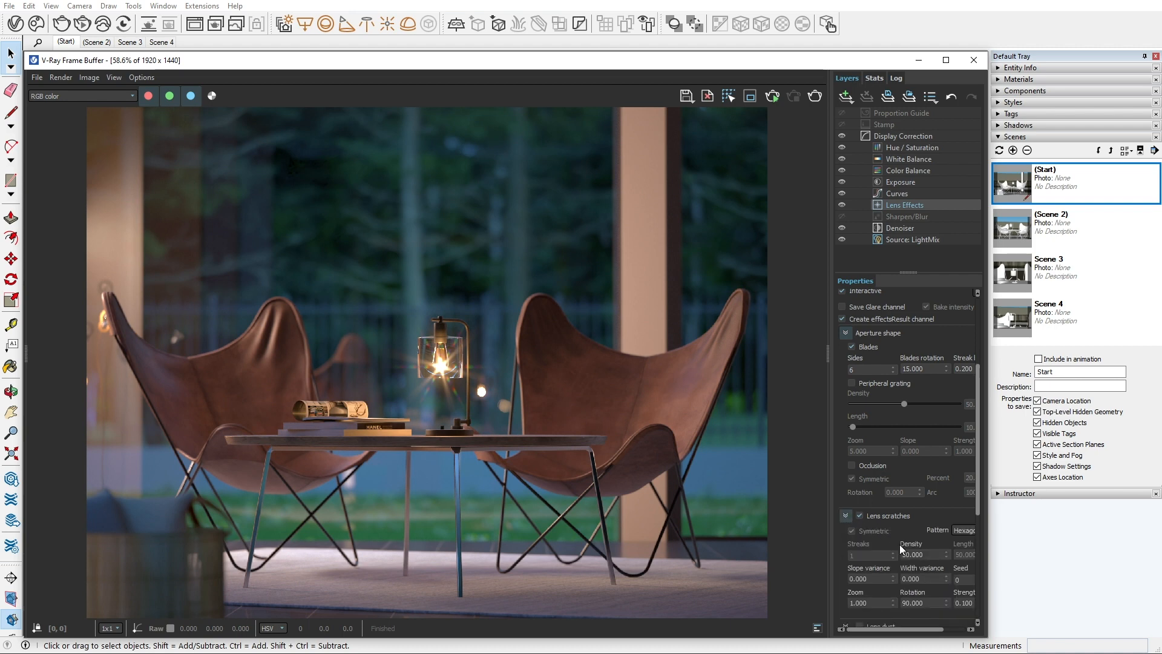
{"action": "triple_click", "coordinate": [922, 554]}
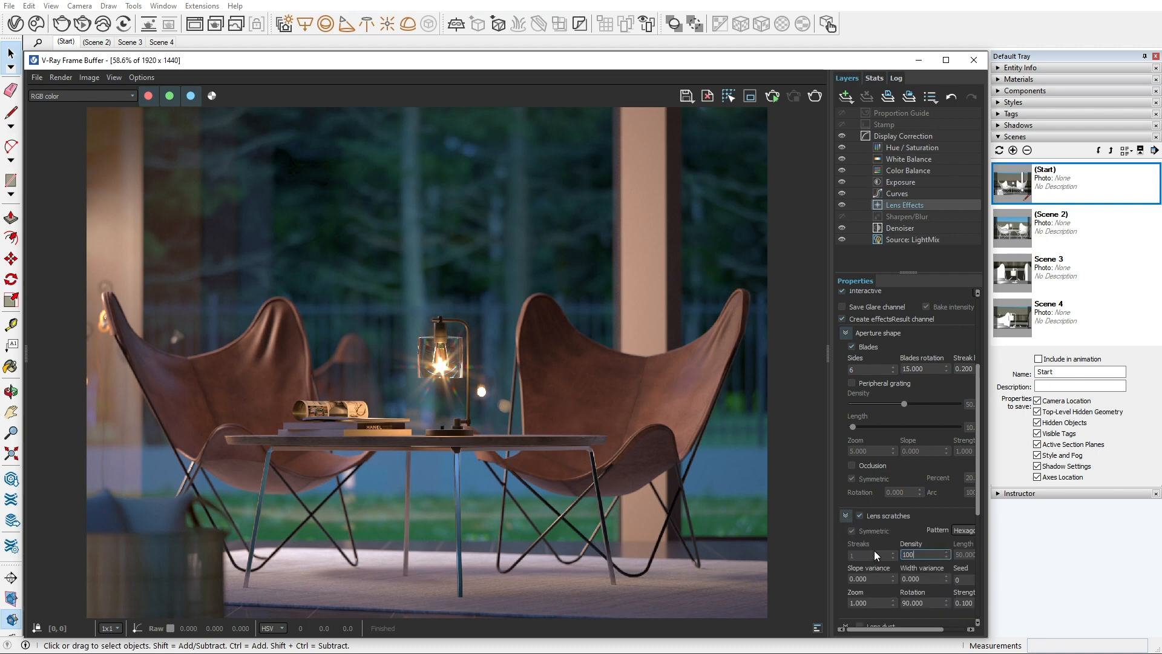
{"action": "triple_click", "coordinate": [924, 555]}
{"action": "type", "text": "10"}
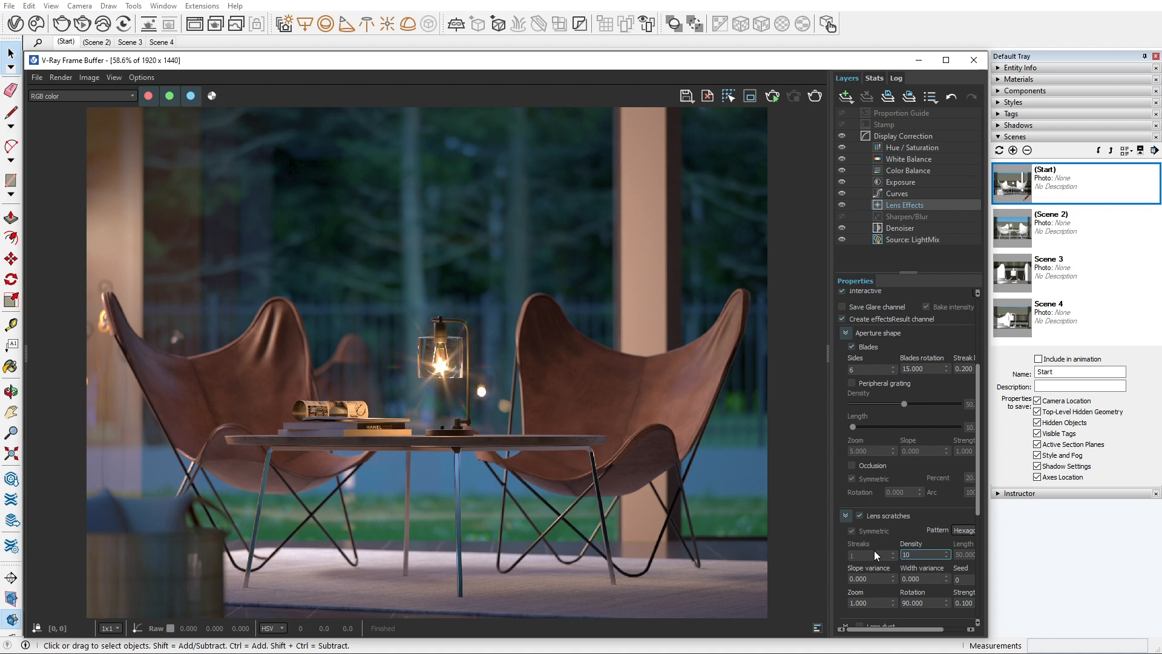
{"action": "left_click", "coordinate": [923, 532]}
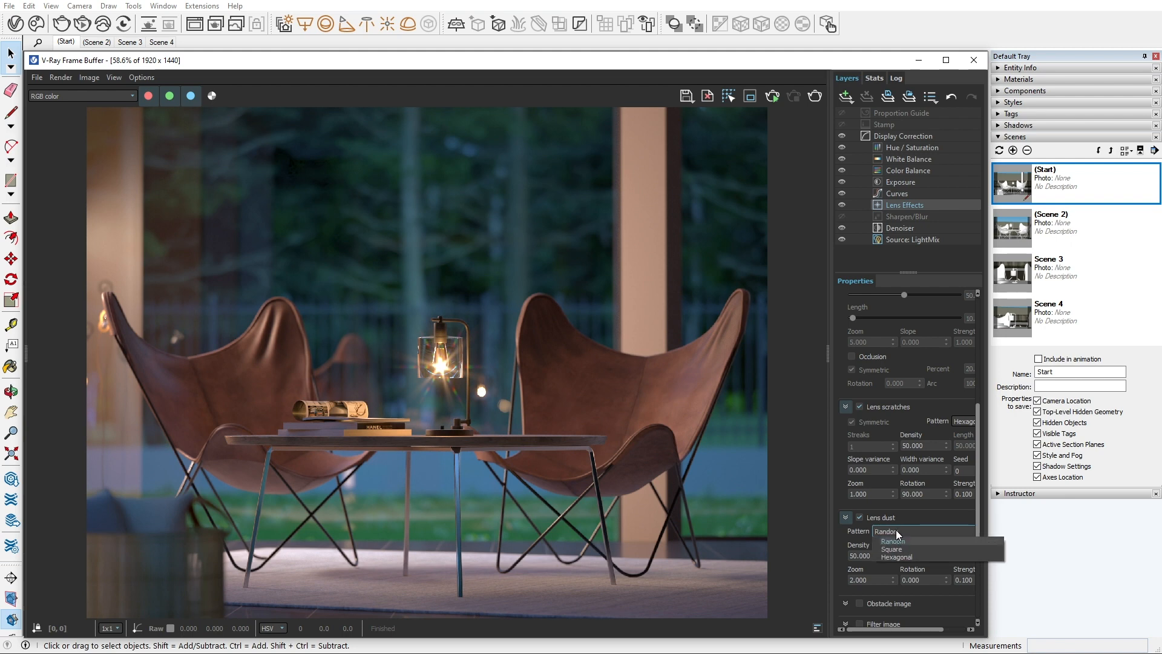
{"action": "left_click", "coordinate": [892, 549]}
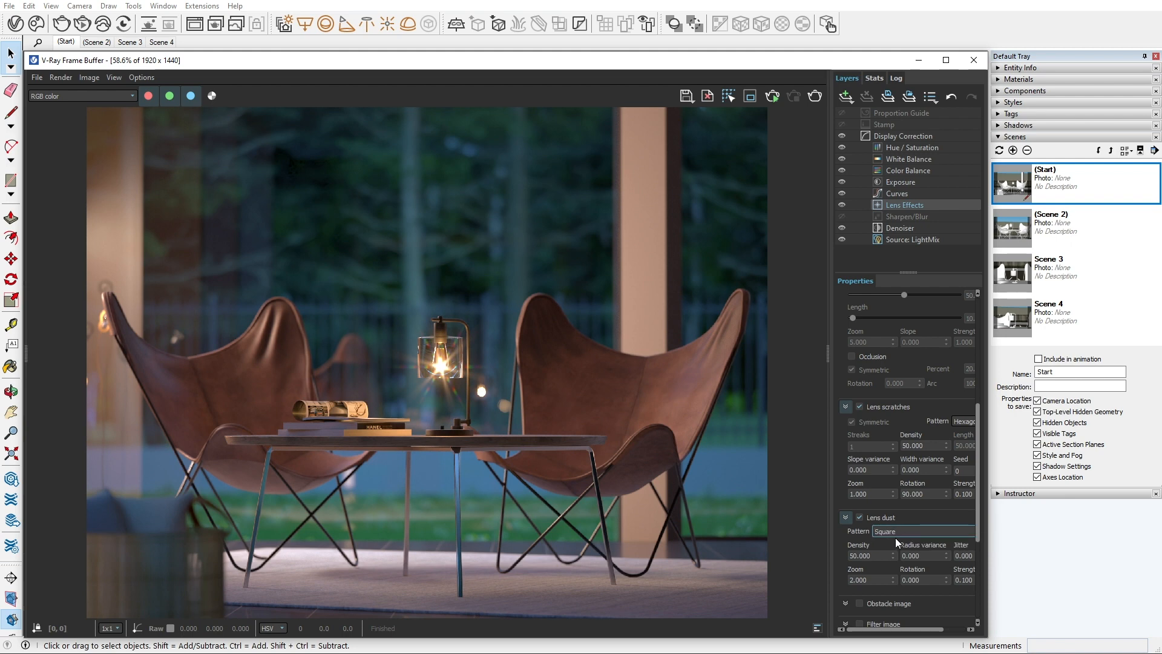
{"action": "triple_click", "coordinate": [869, 555]}
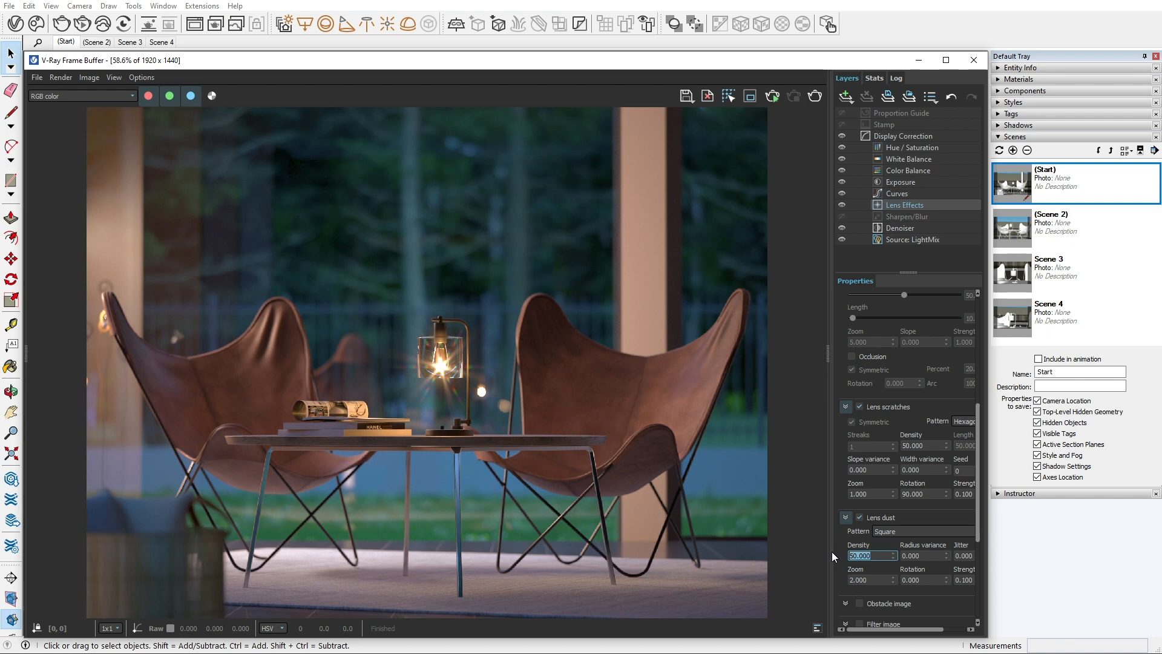